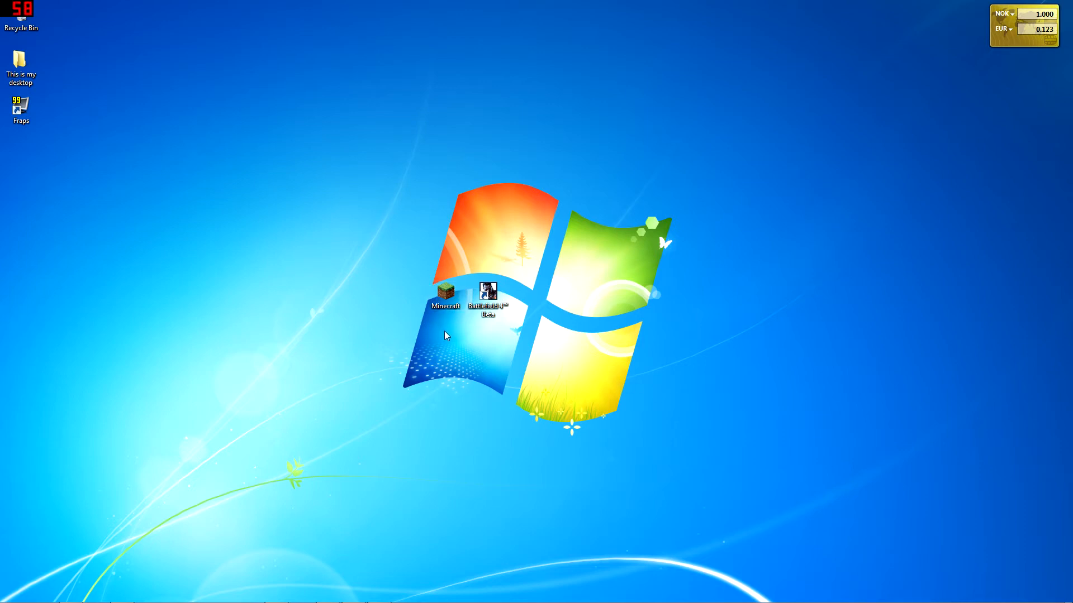
mouse_move(747, 371)
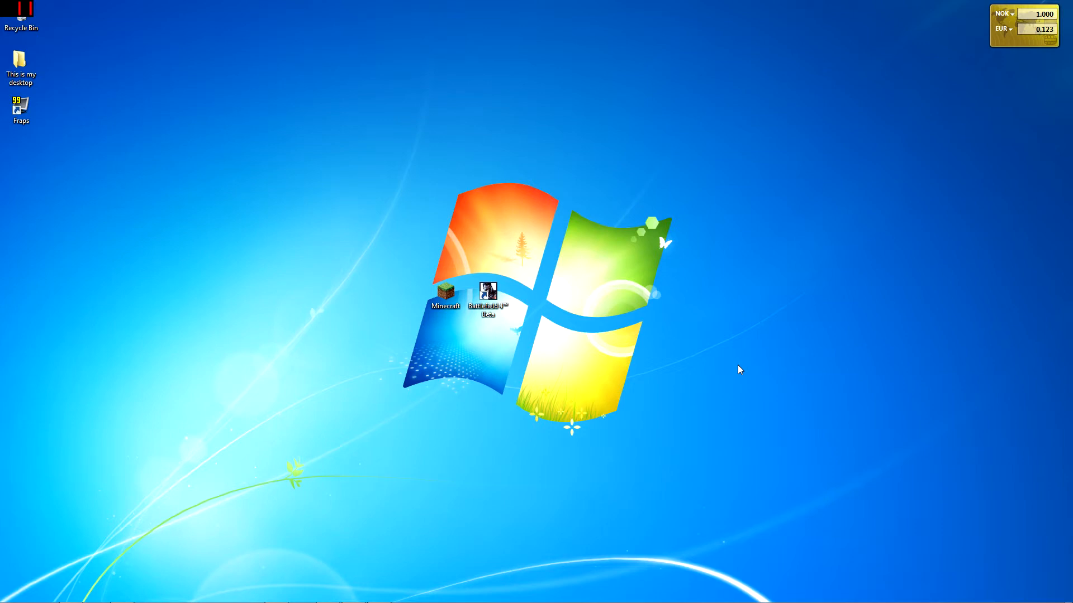
mouse_move(303, 237)
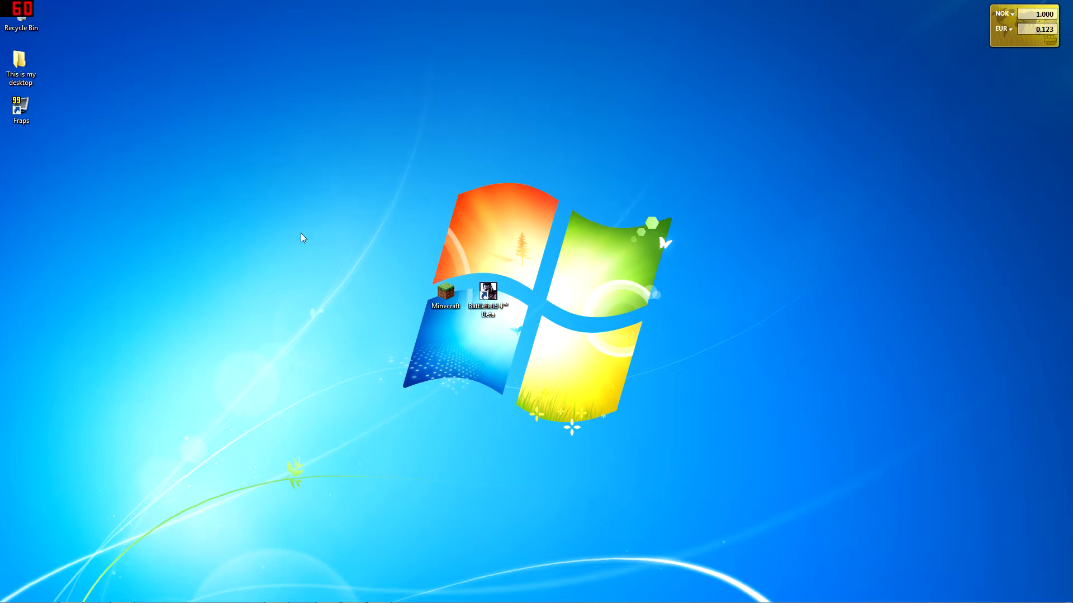
mouse_move(535, 383)
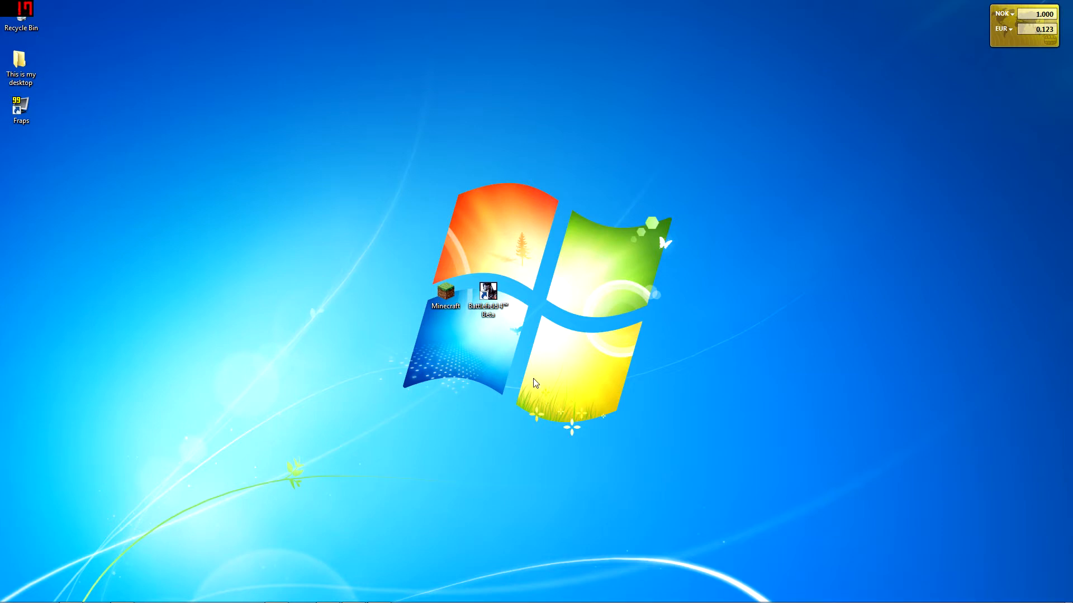
mouse_move(491, 369)
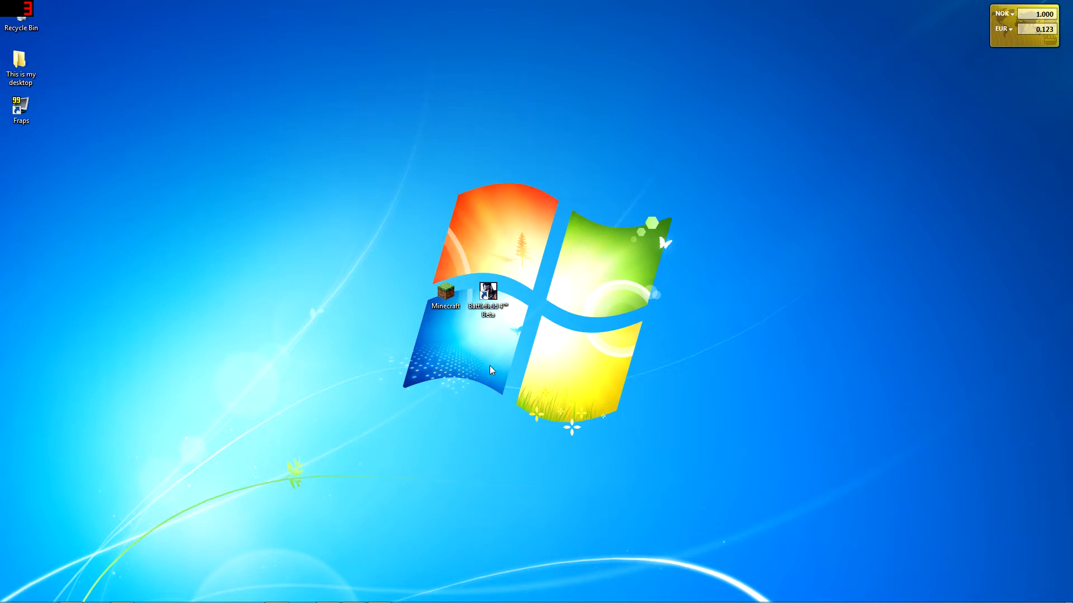
mouse_move(186, 469)
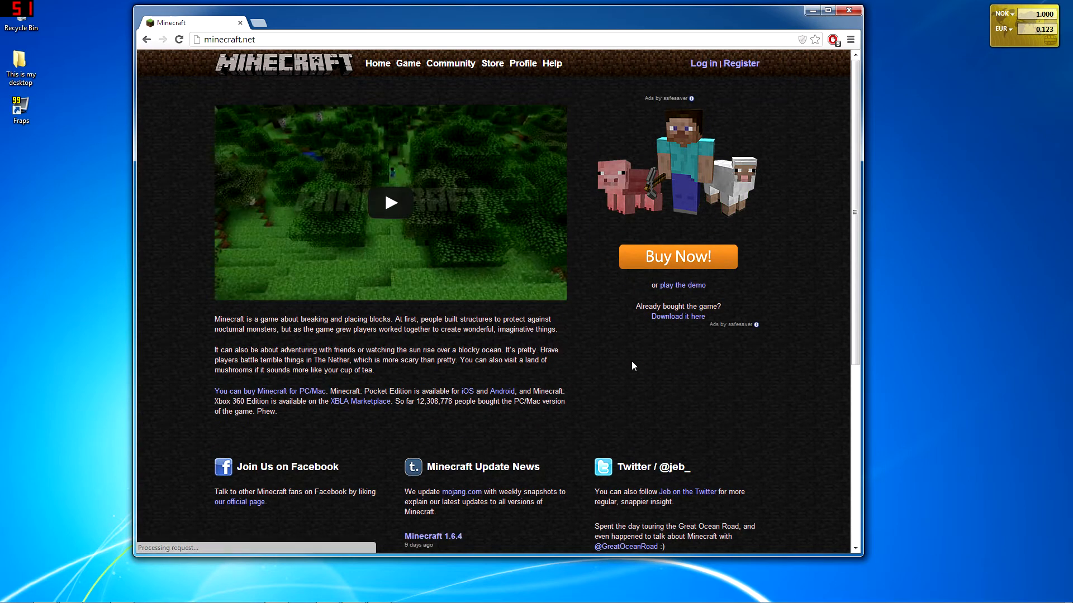
Read the Minecraft download page in Chrome, then close the browser
click(678, 316)
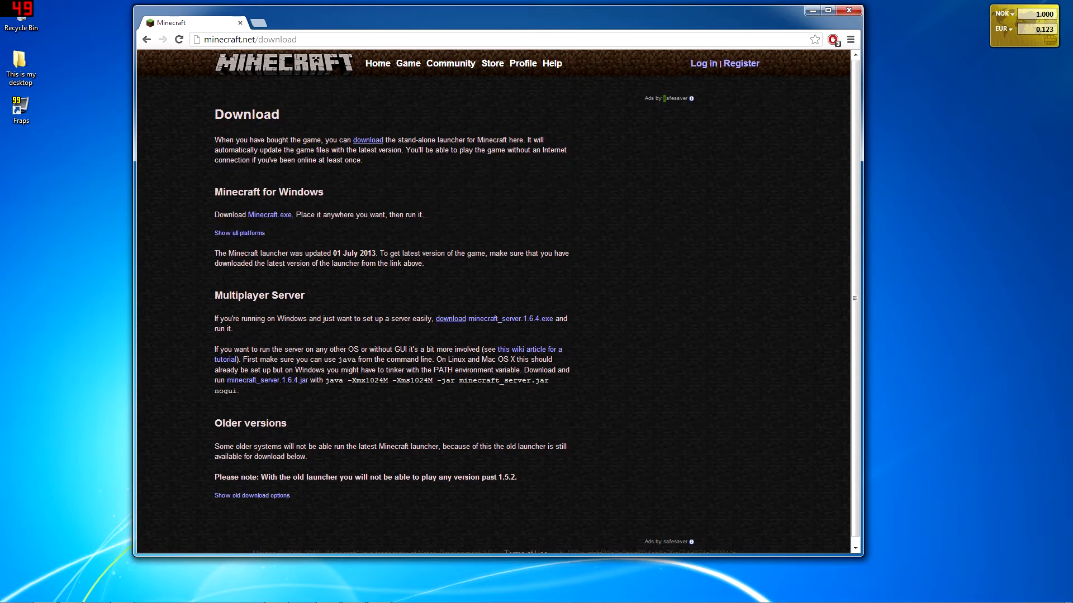
mouse_move(657, 235)
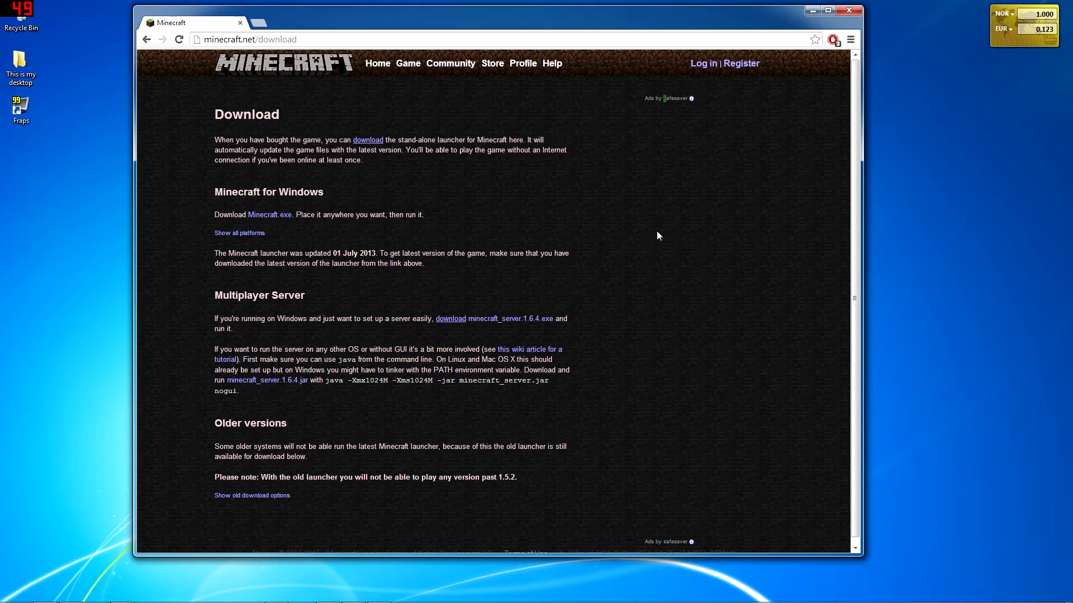
mouse_move(598, 217)
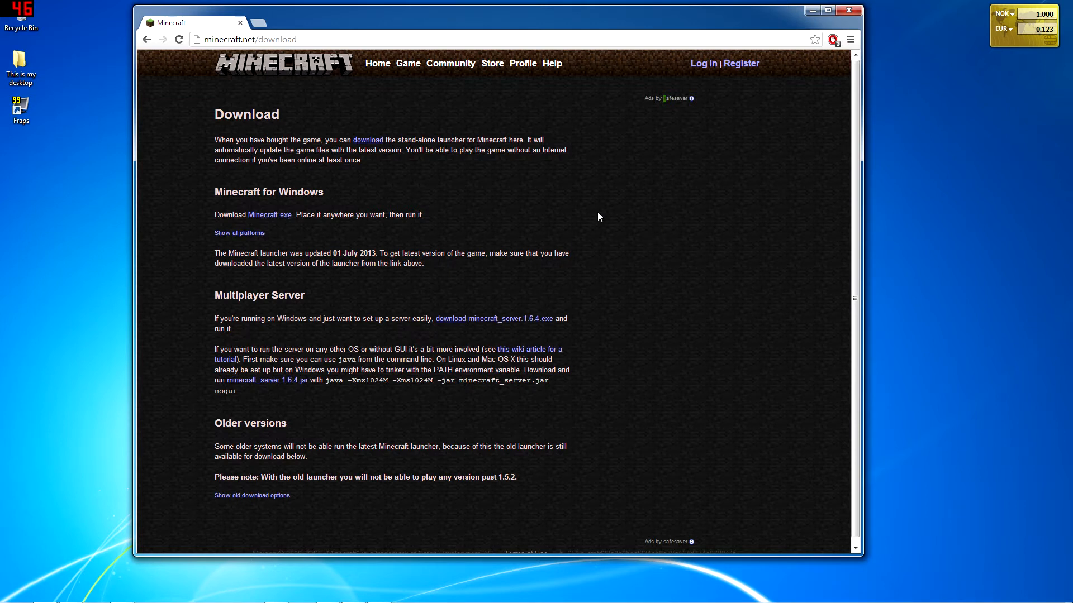
mouse_move(400, 170)
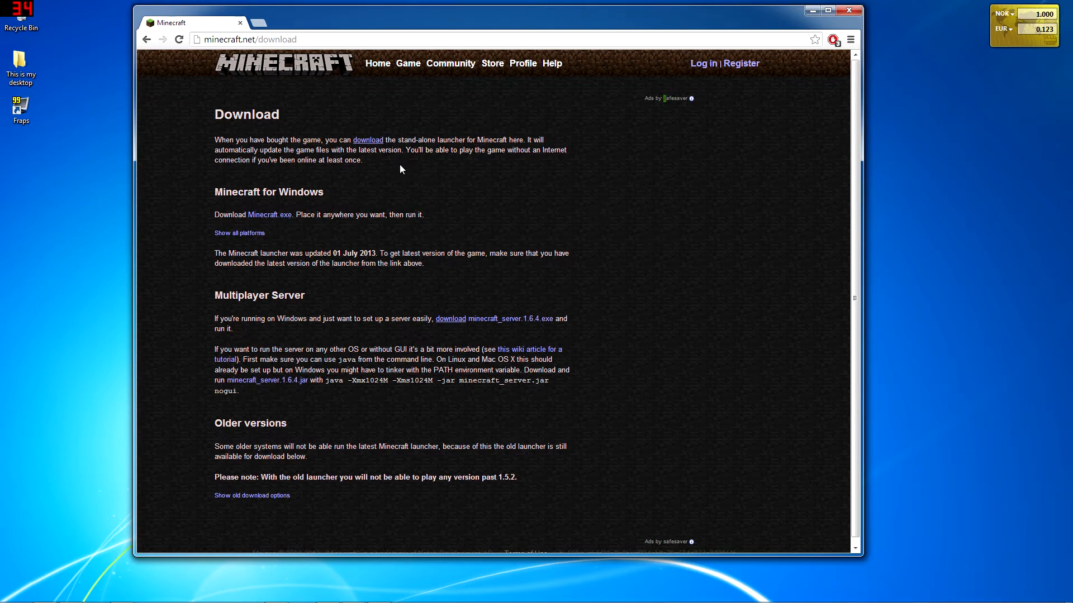
drag(215, 140, 362, 160)
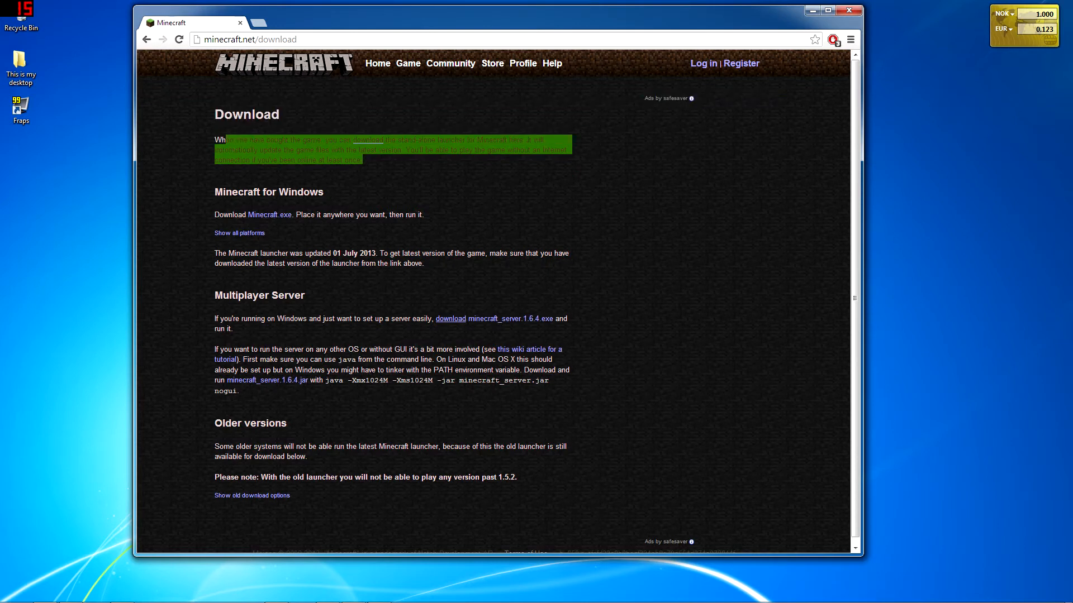
click(838, 214)
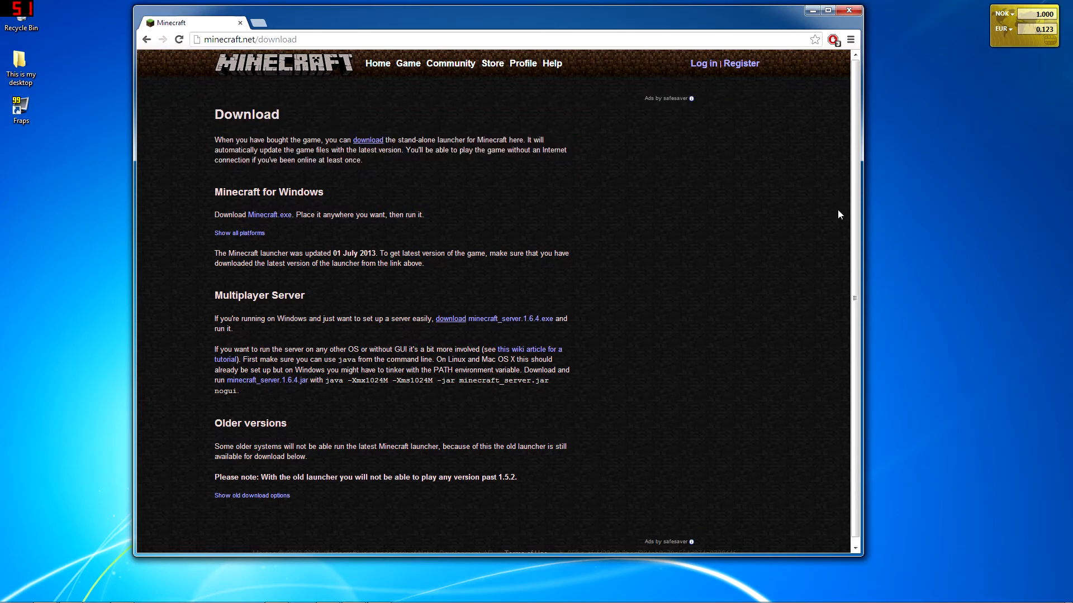
mouse_move(791, 208)
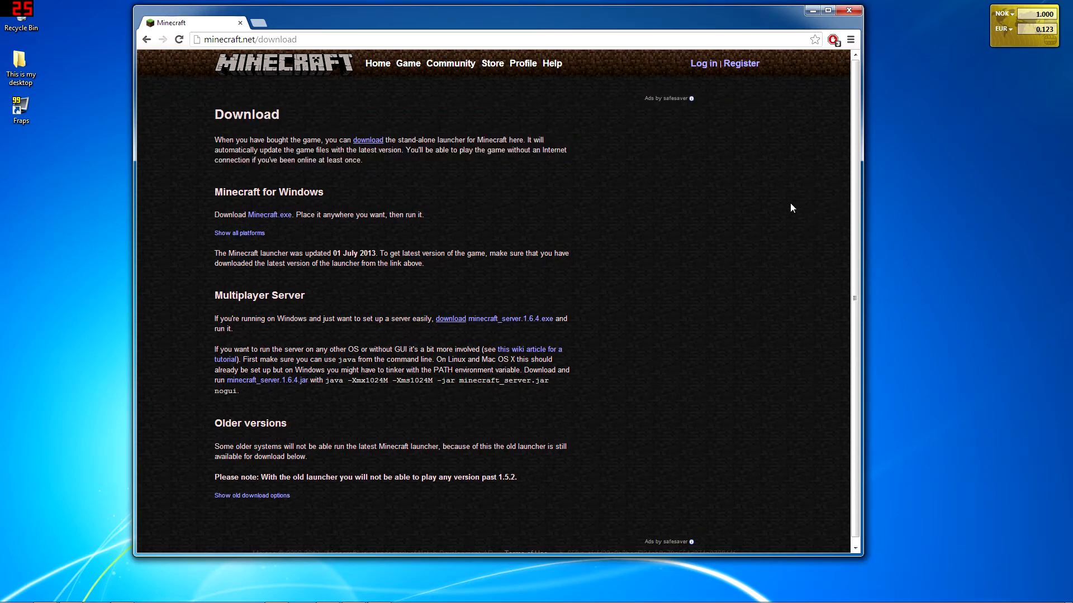
mouse_move(602, 251)
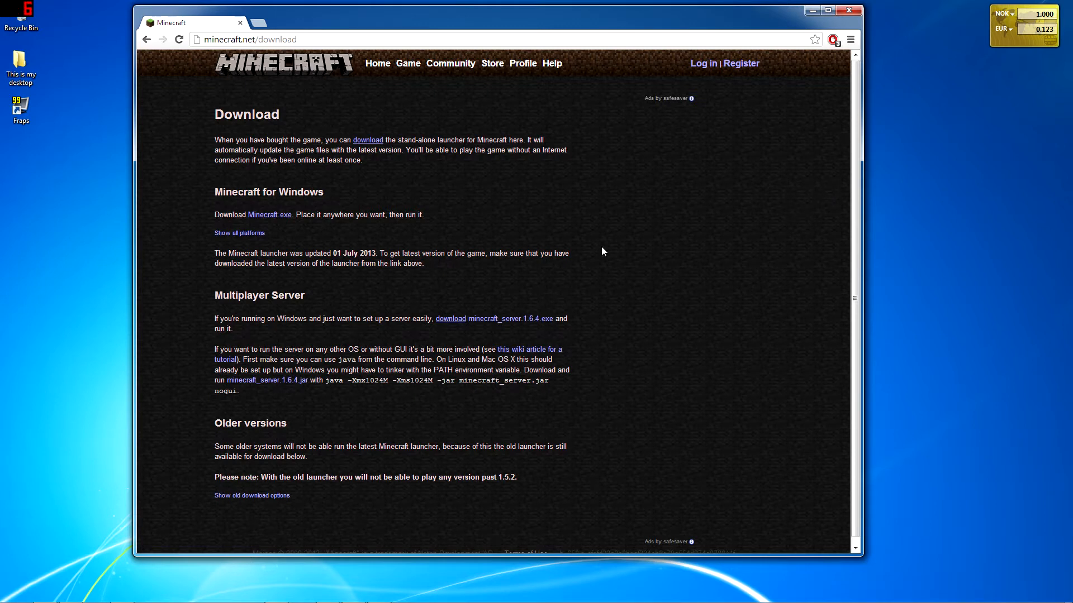
mouse_move(539, 205)
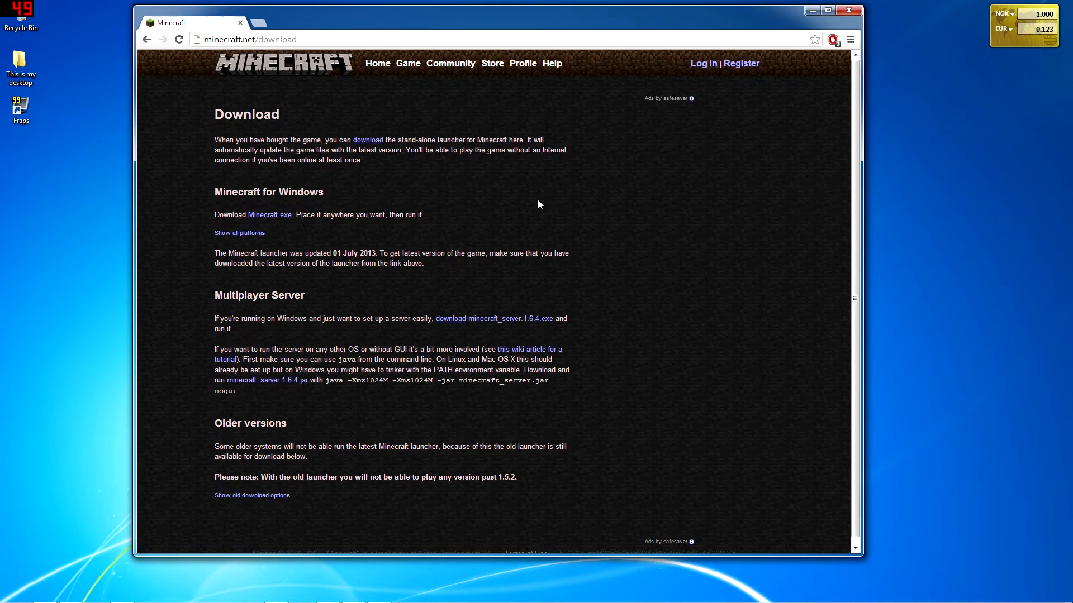
mouse_move(530, 207)
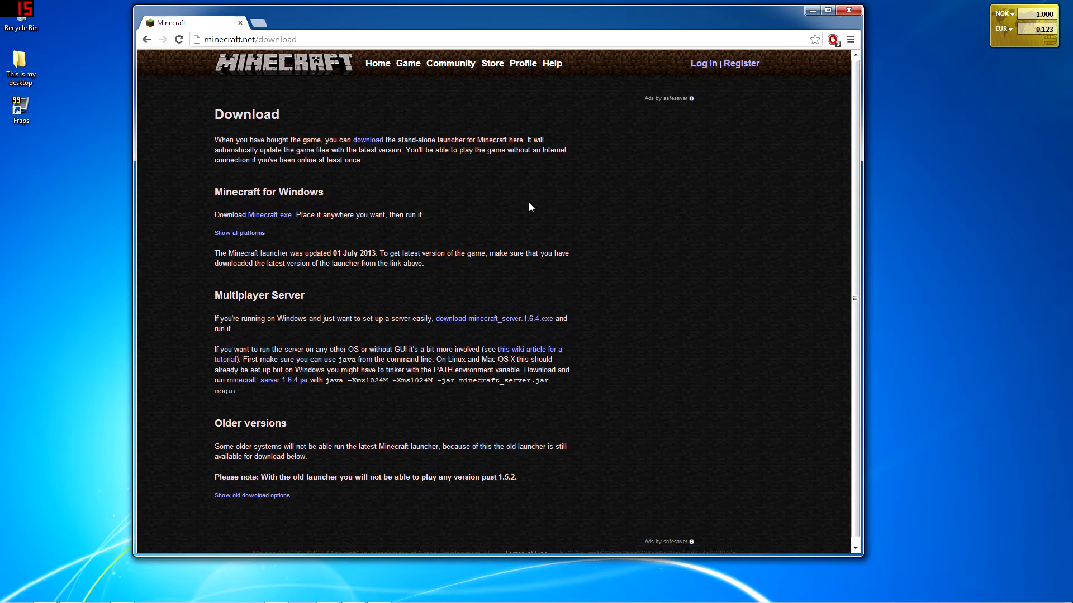
mouse_move(603, 198)
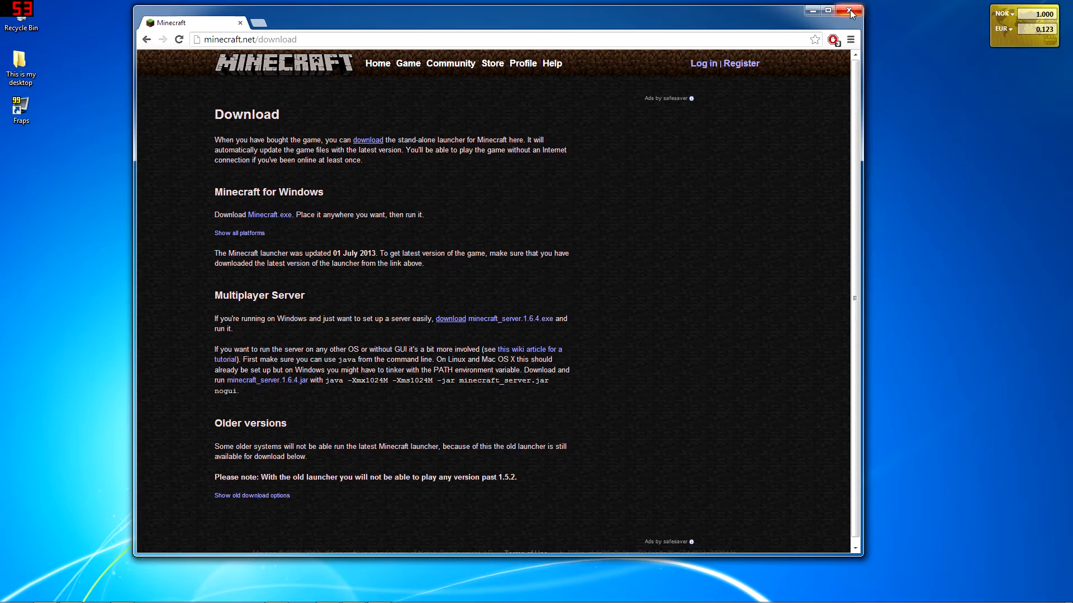
click(851, 10)
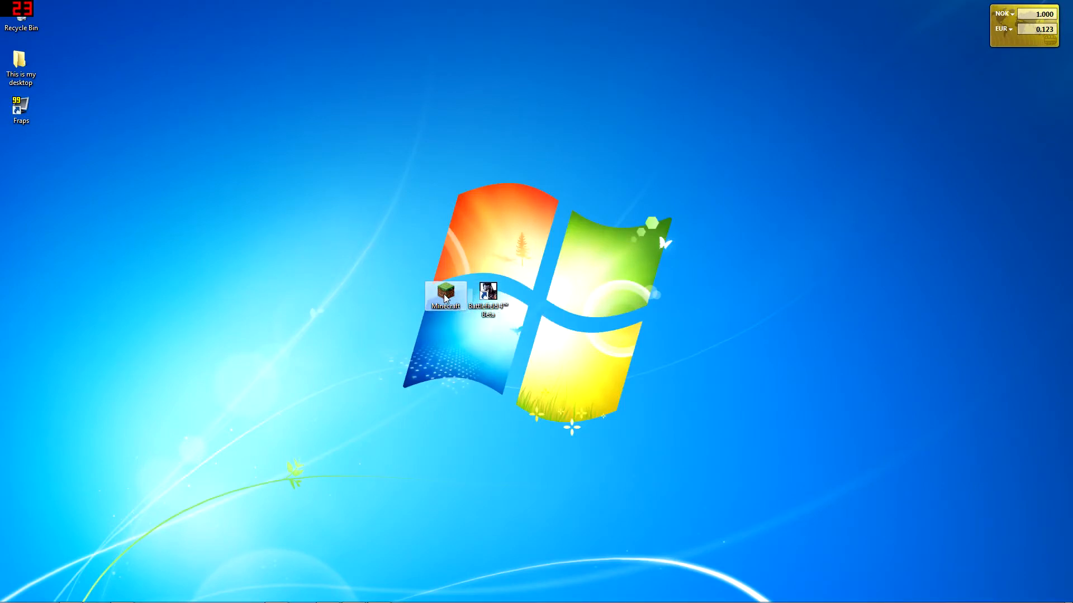
Start the launcher, browse existing profiles, and begin a new profile
double_click(445, 294)
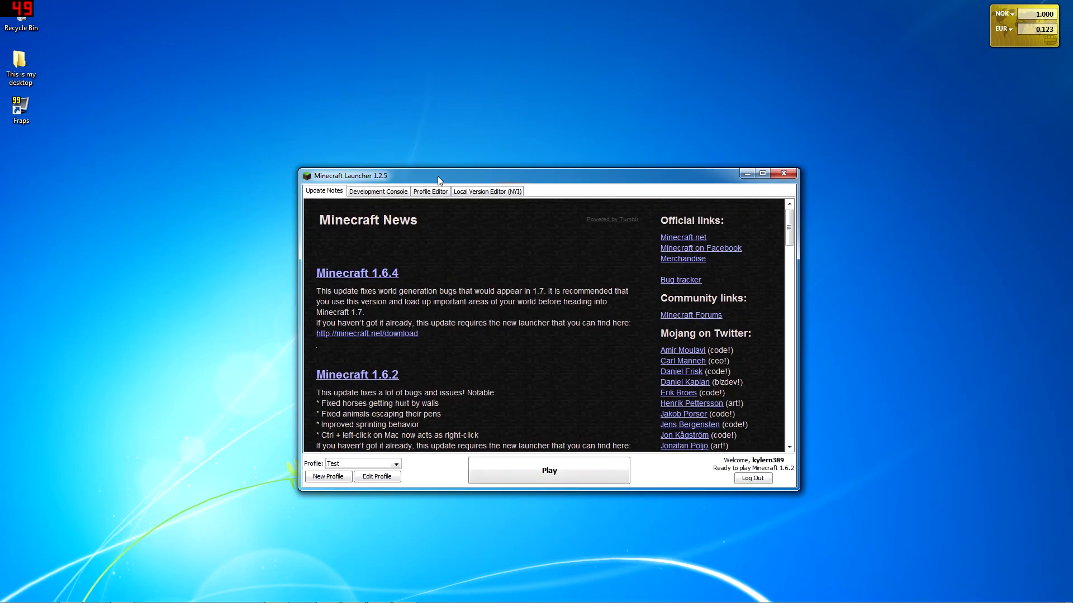
click(395, 464)
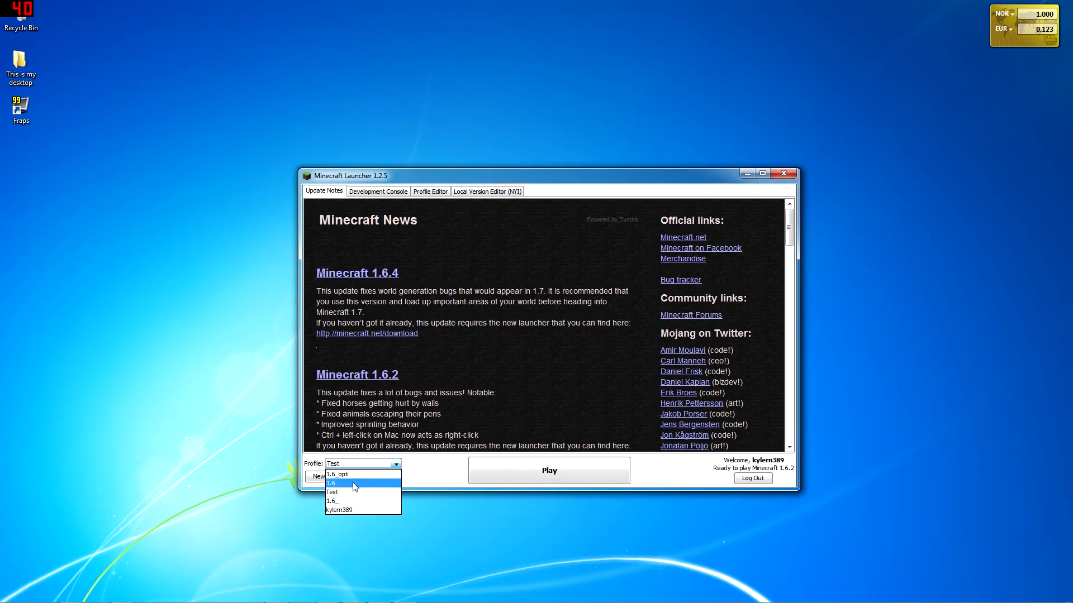
mouse_move(386, 484)
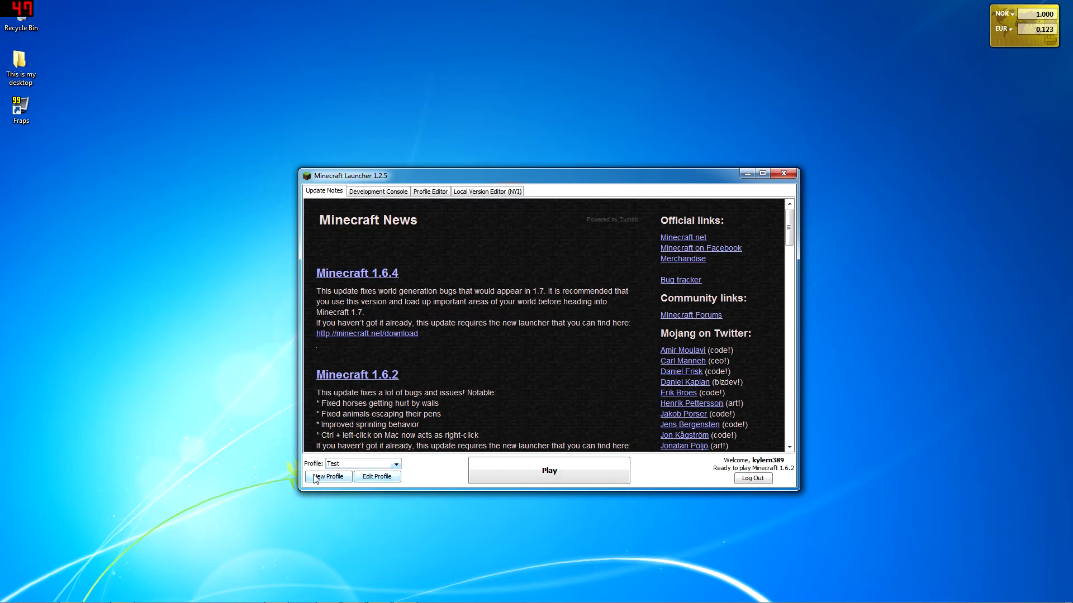
click(328, 476)
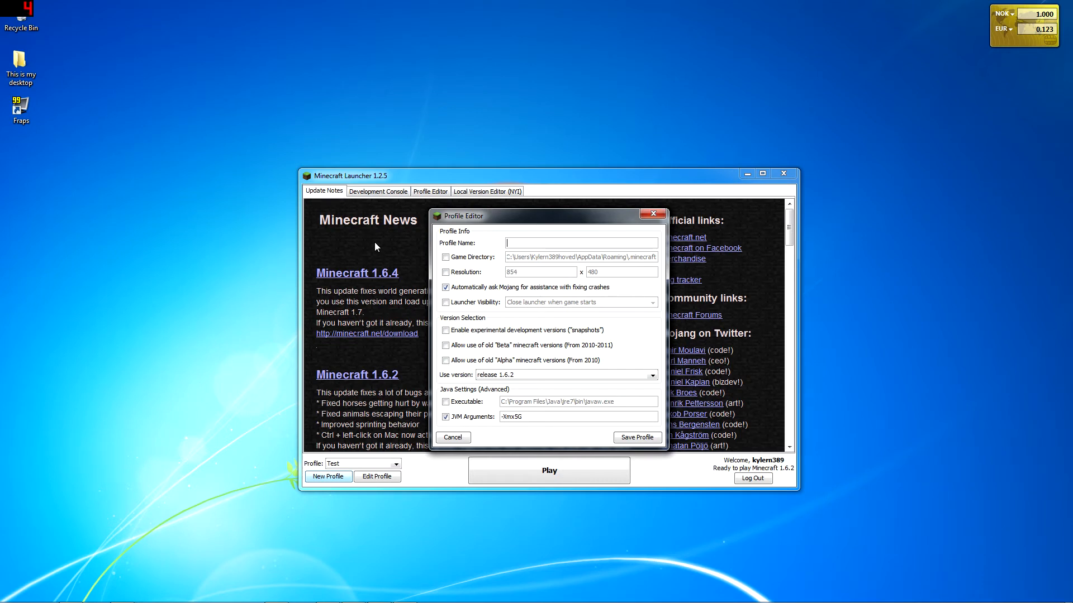
Name the new profile Thenexus and set its version to release 1.6.2
text(Theme)
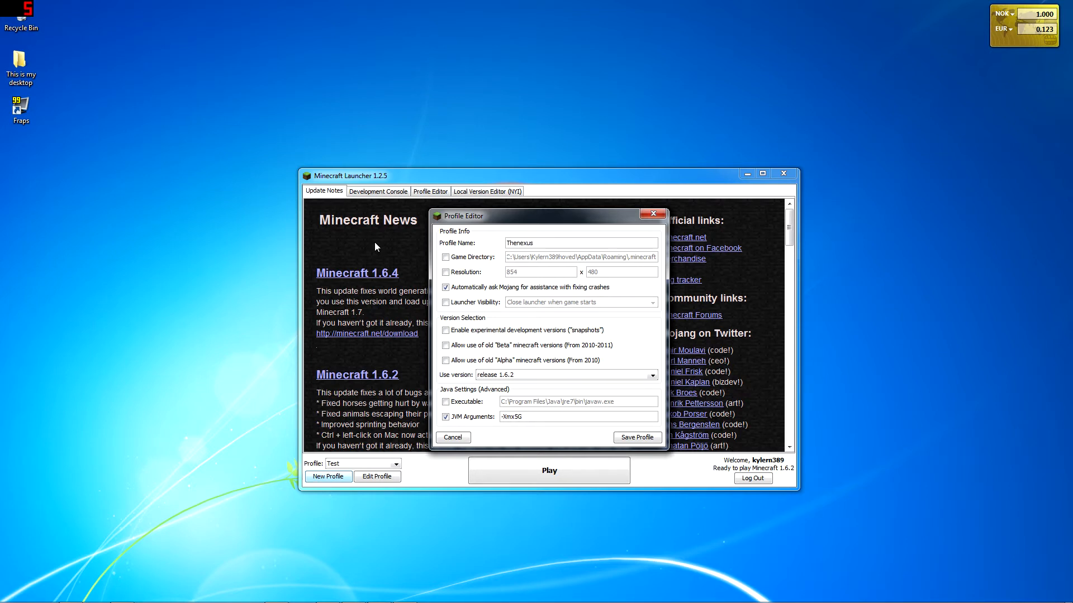
mouse_move(784, 263)
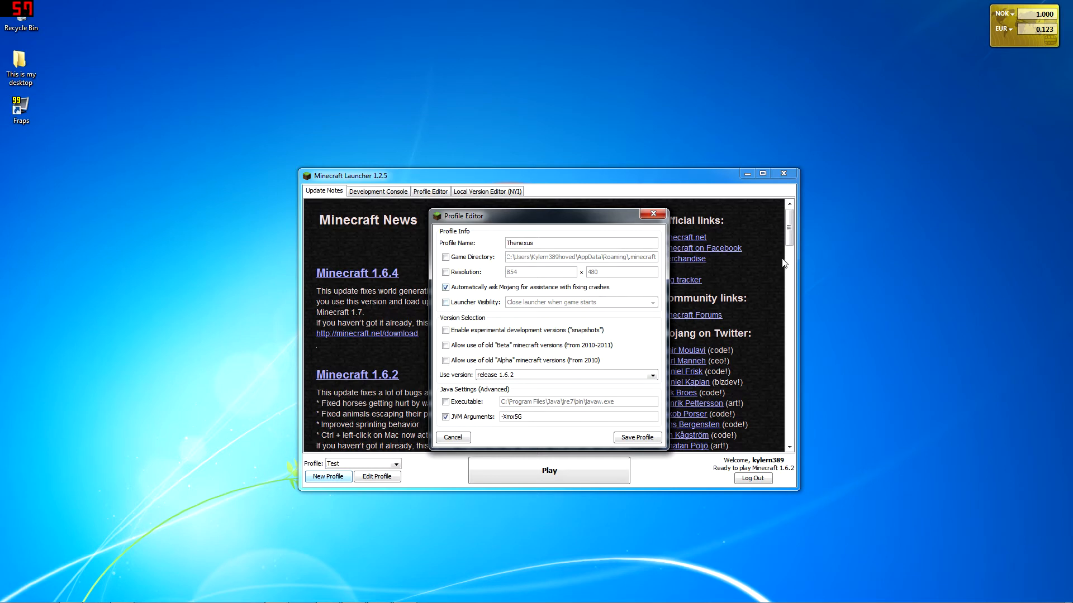
mouse_move(485, 381)
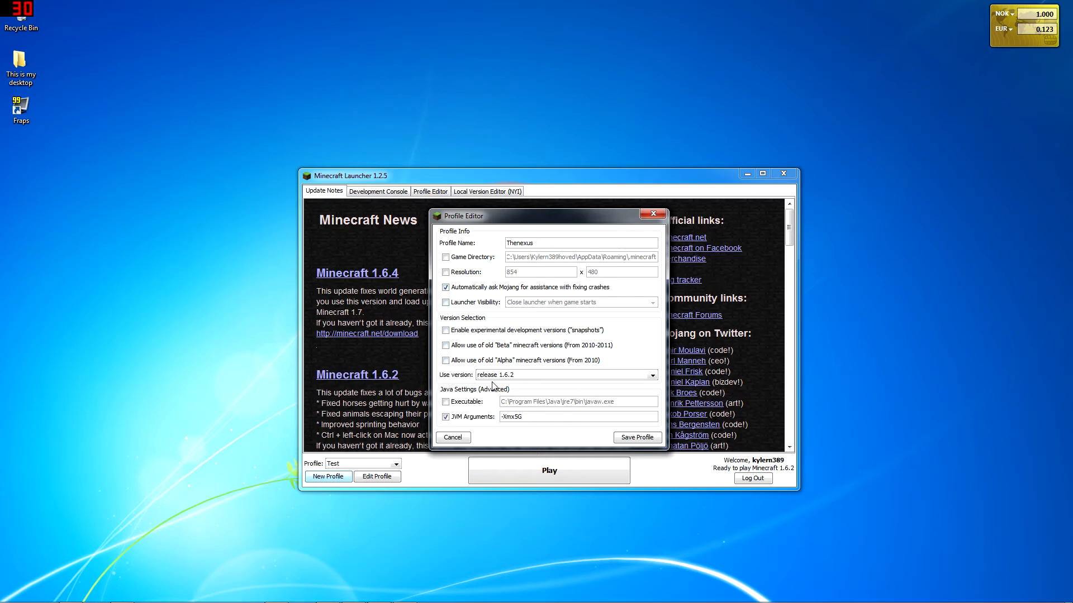
click(651, 375)
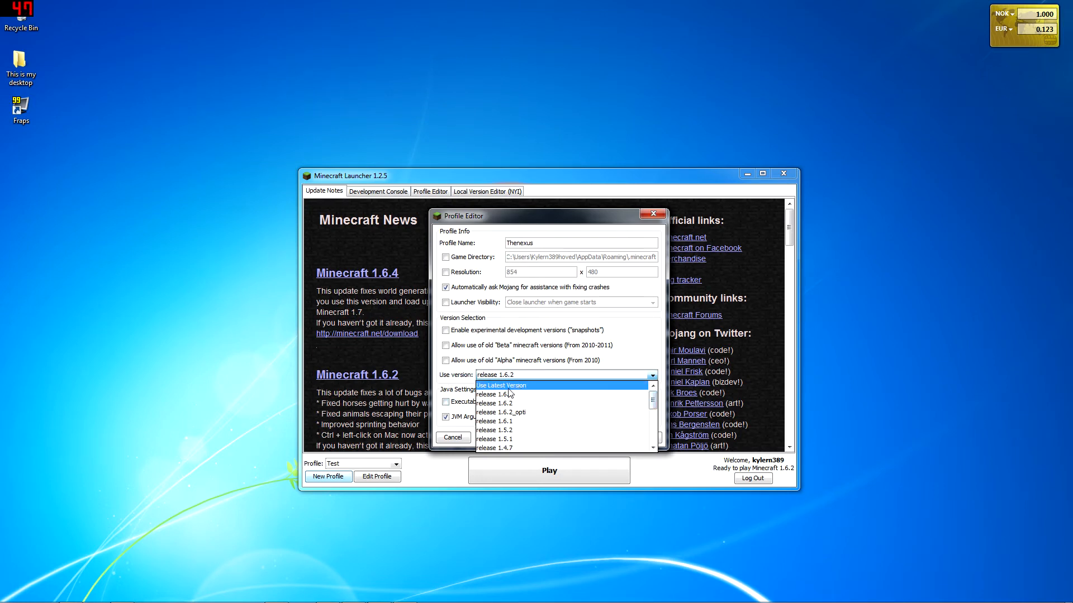
click(500, 385)
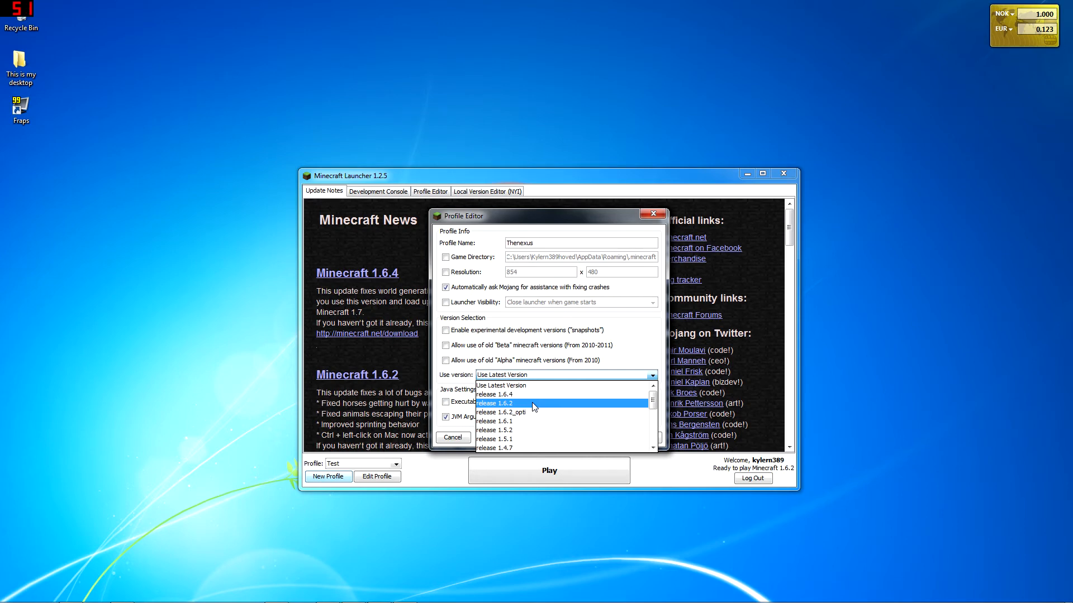
click(493, 402)
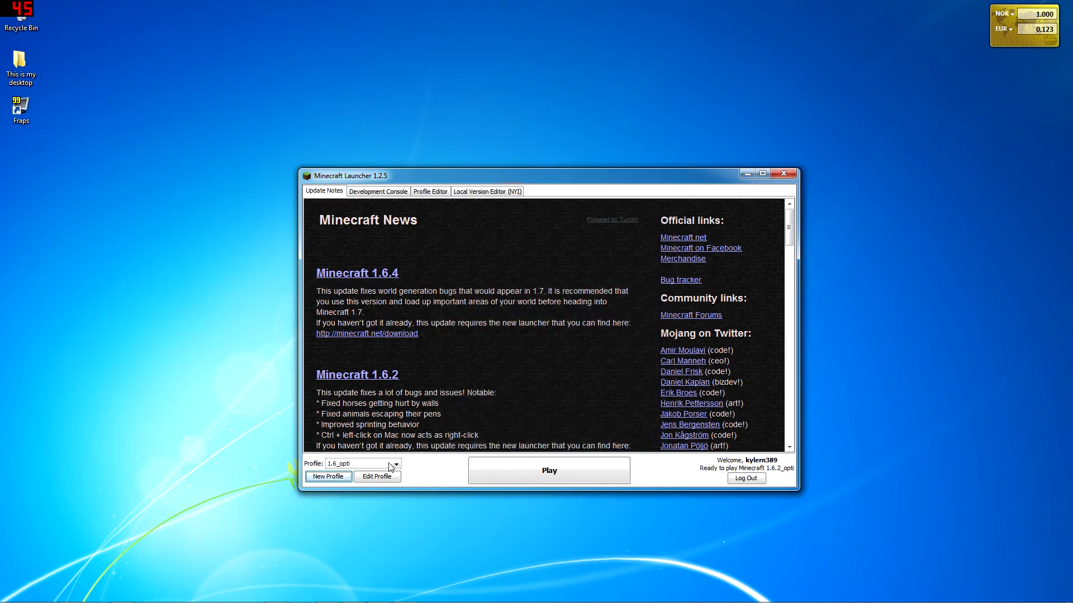
Select the Thenexus profile and launch the game
click(395, 464)
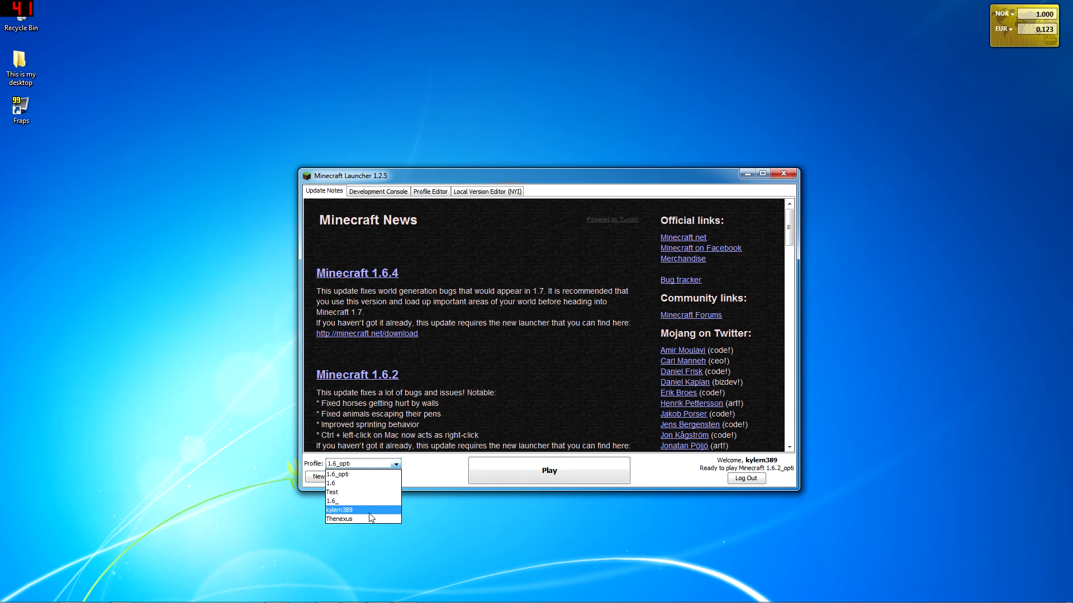
click(340, 518)
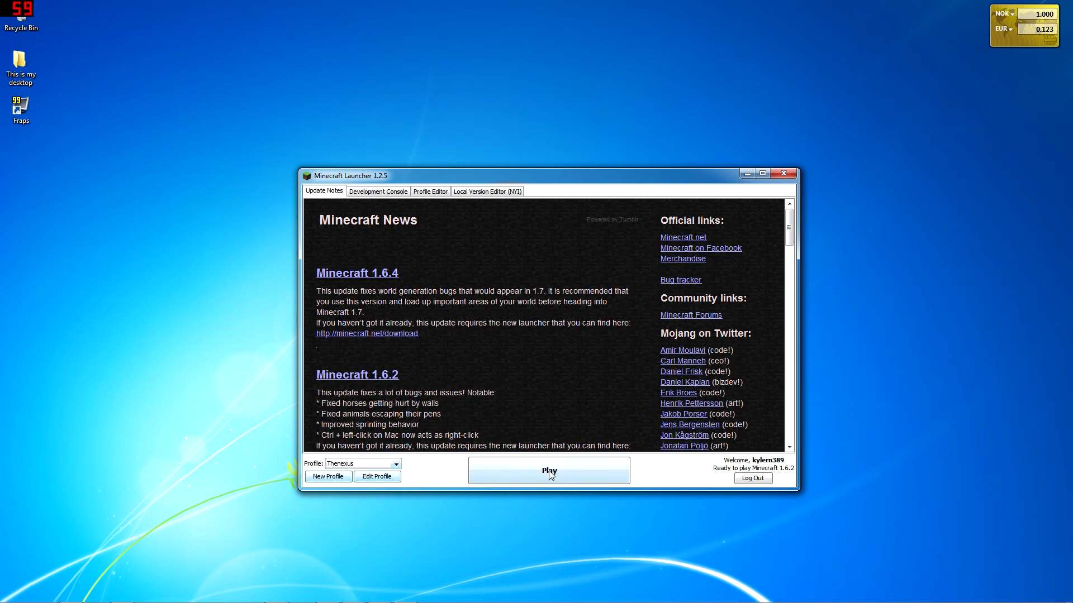
click(548, 471)
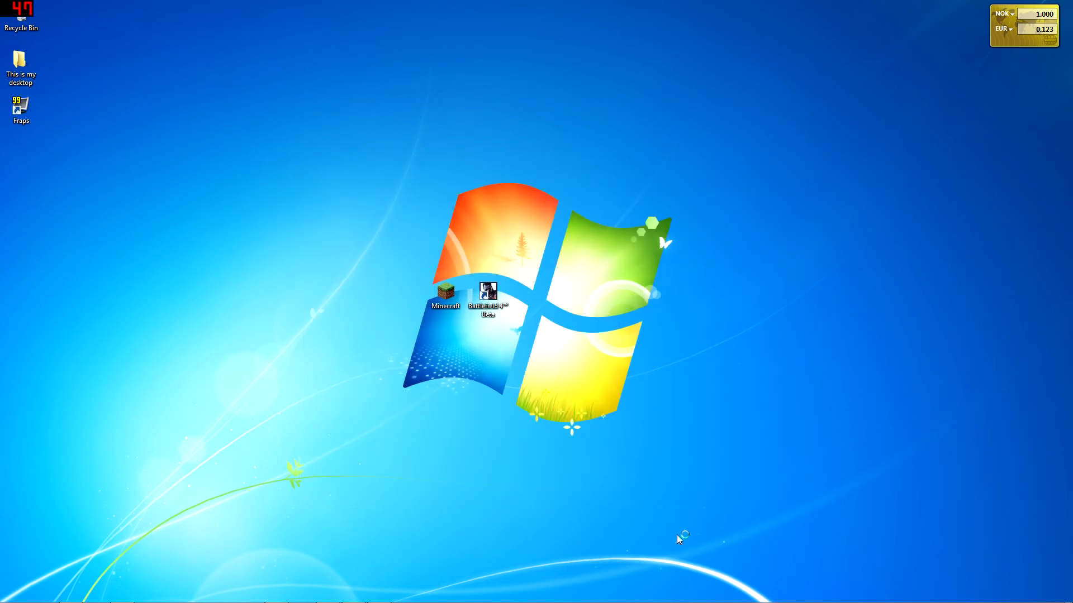
double_click(445, 294)
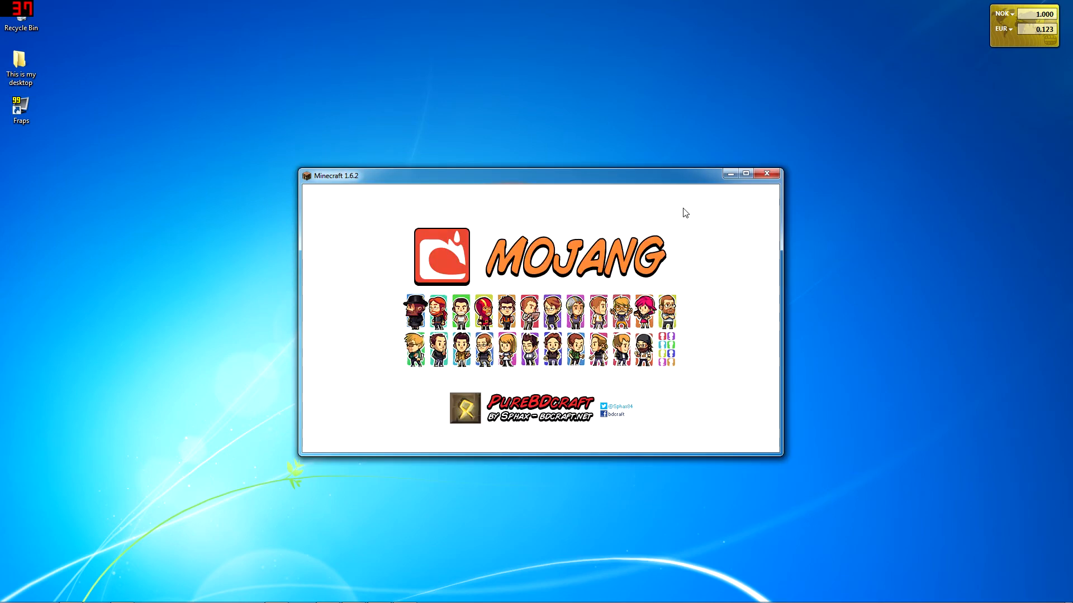
mouse_move(599, 132)
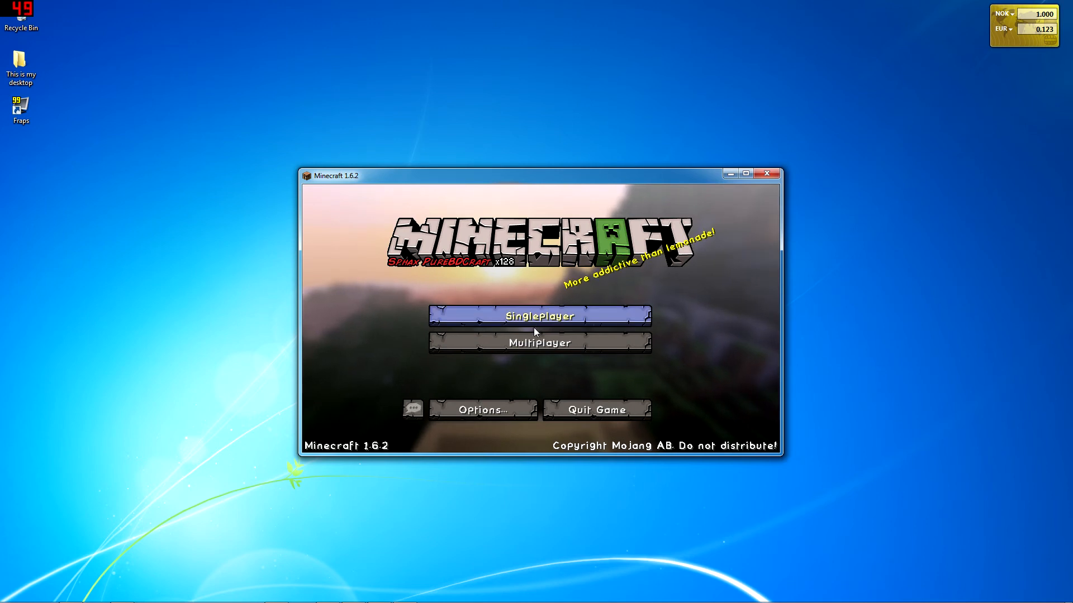
Join the Nexus server from the Multiplayer server list
click(539, 342)
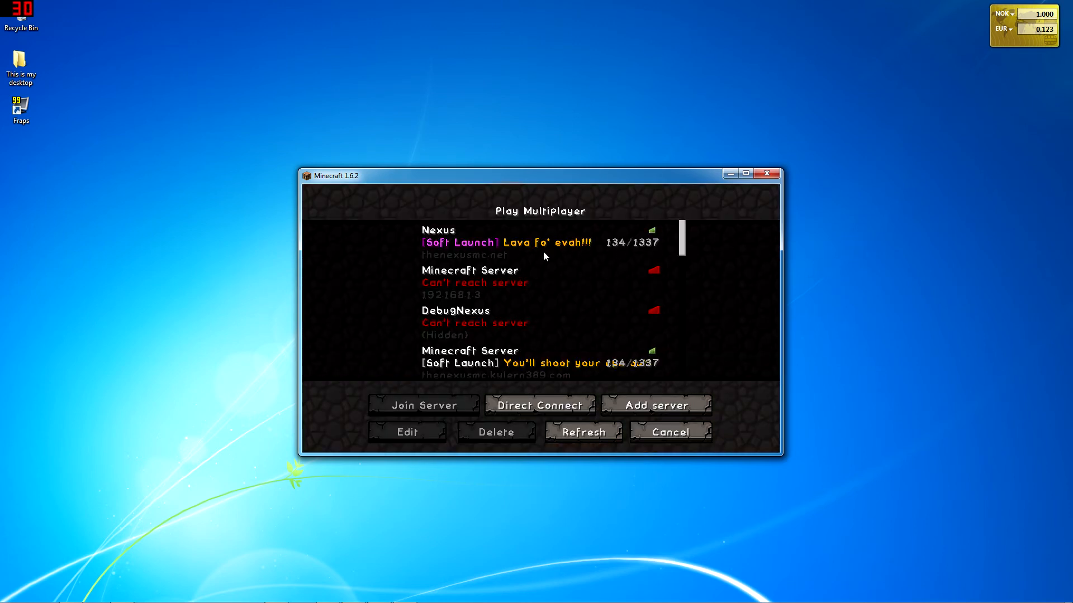
mouse_move(614, 262)
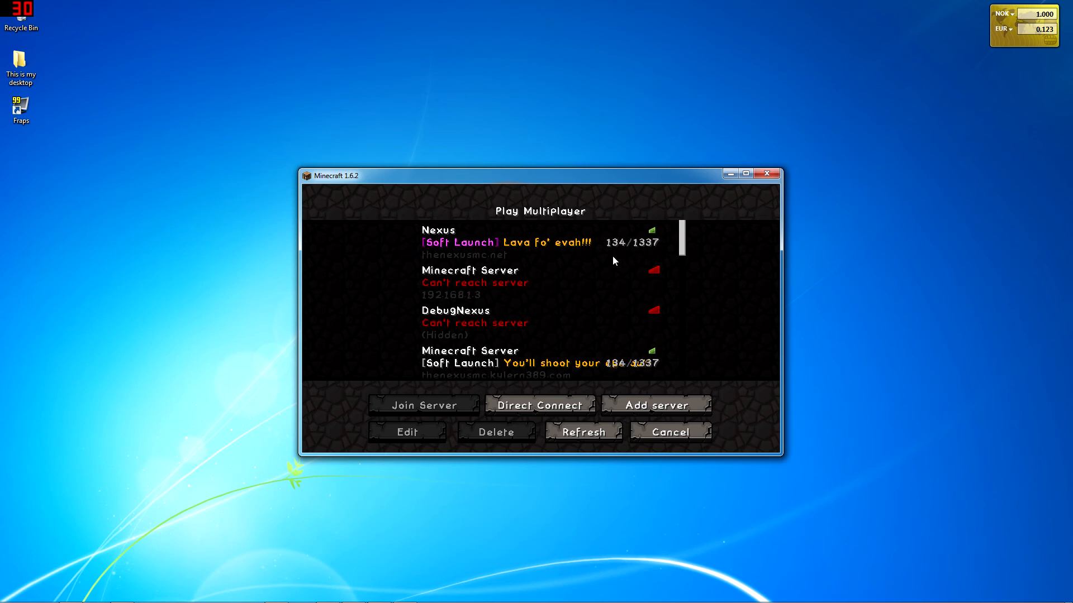
click(539, 242)
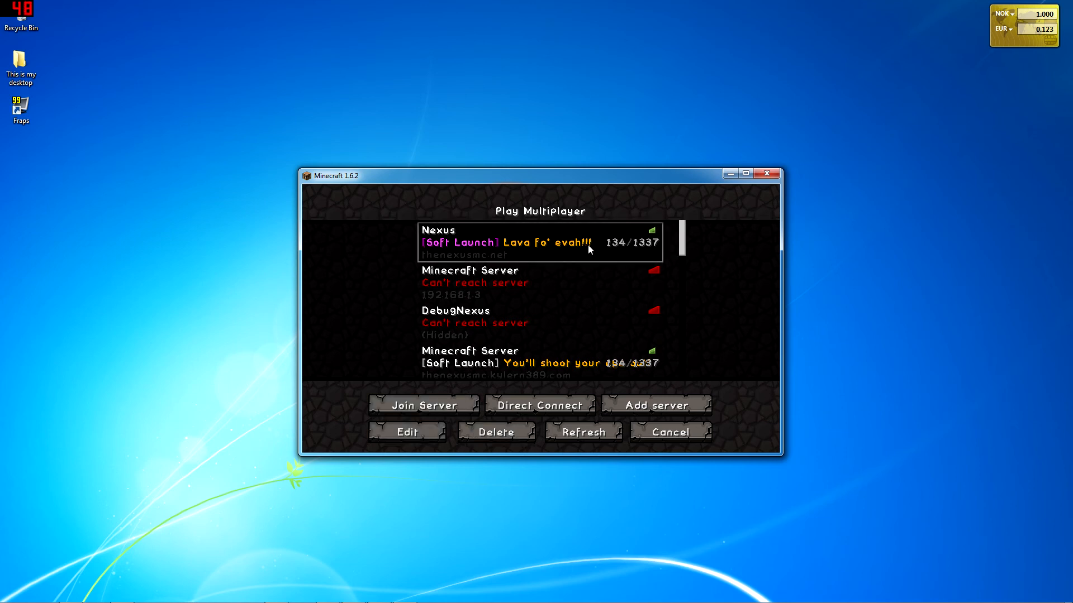
click(422, 405)
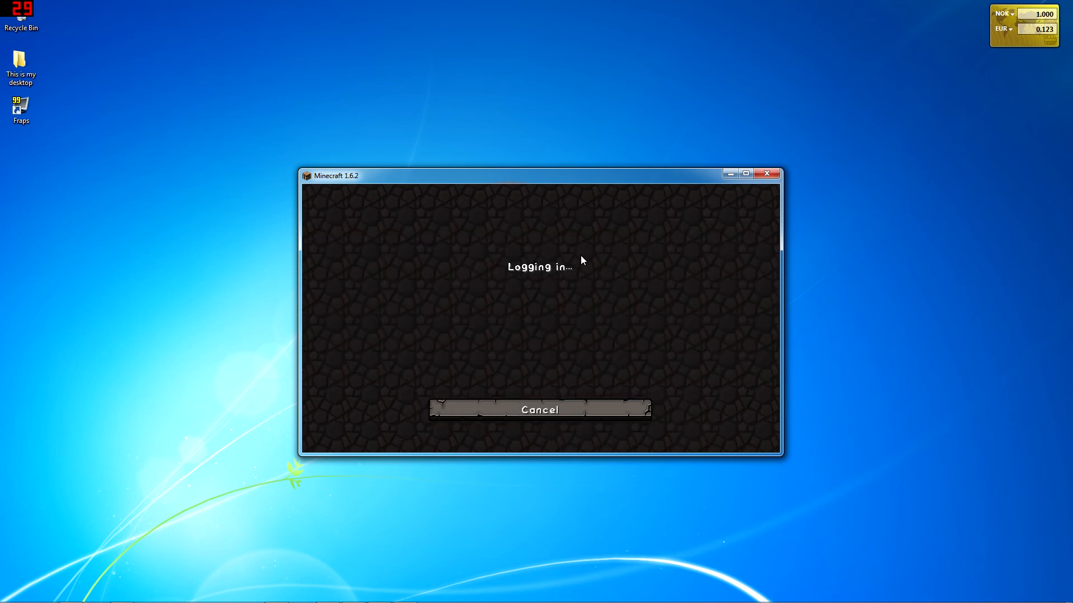